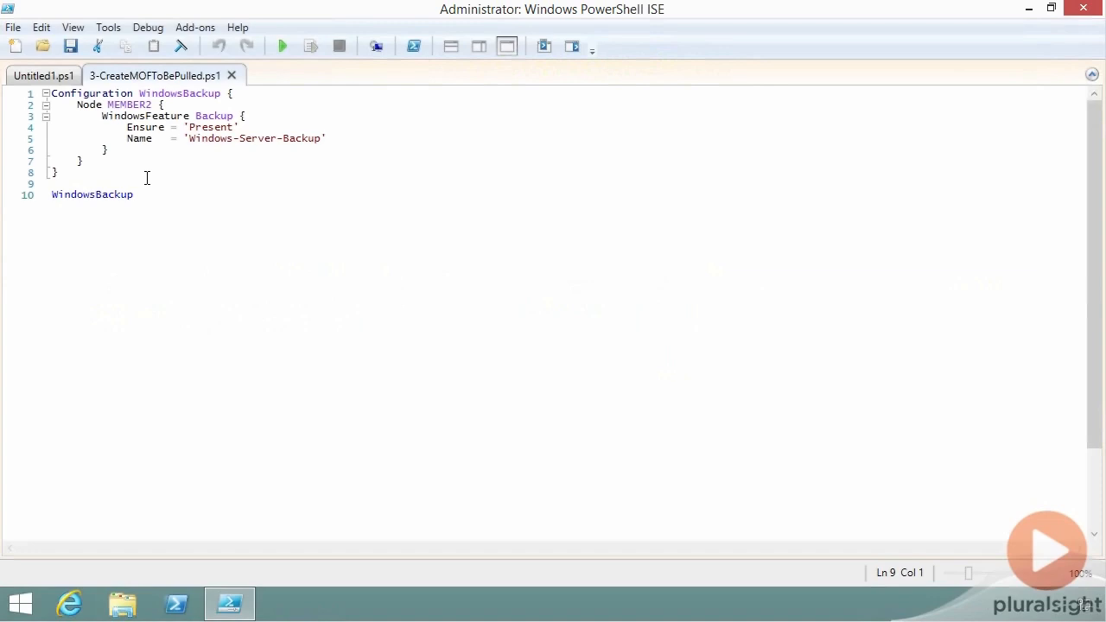
# Add blank lines around the Node and WindowsFeature Backup blocks, then save 3-CreateMOFToBePulled.ps1.
pyautogui.doubleClick(92, 93)
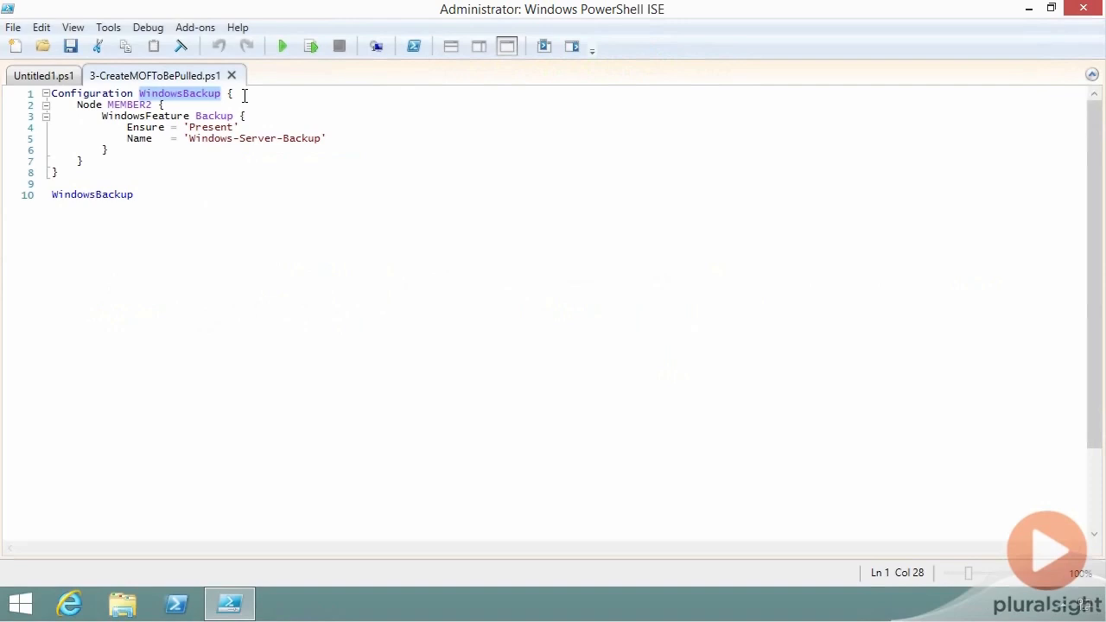
pyautogui.moveTo(115, 195)
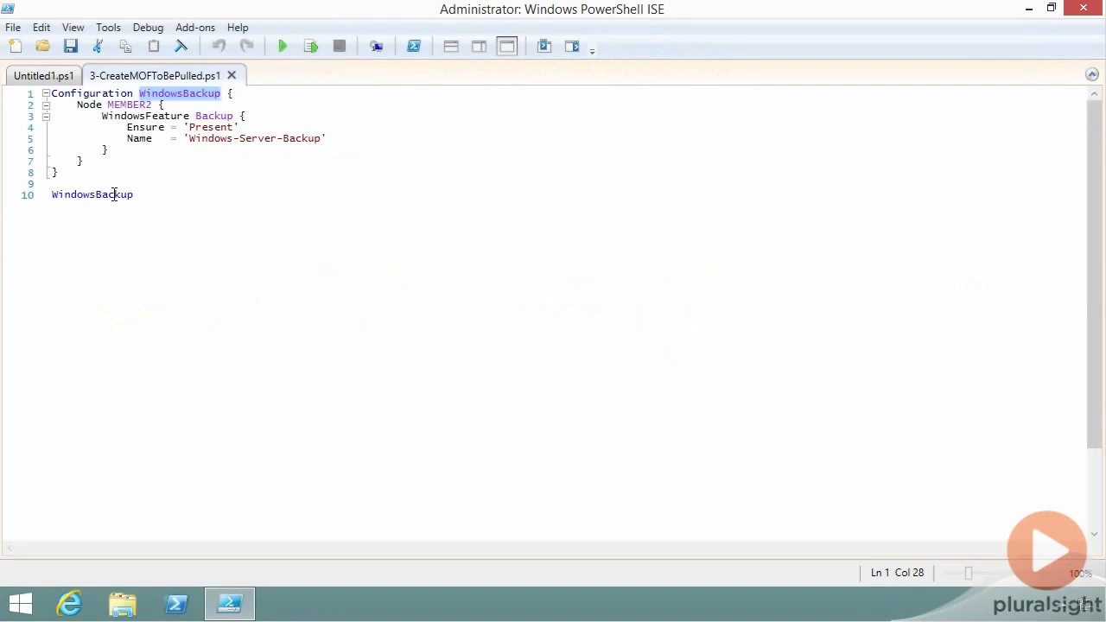
pyautogui.doubleClick(93, 194)
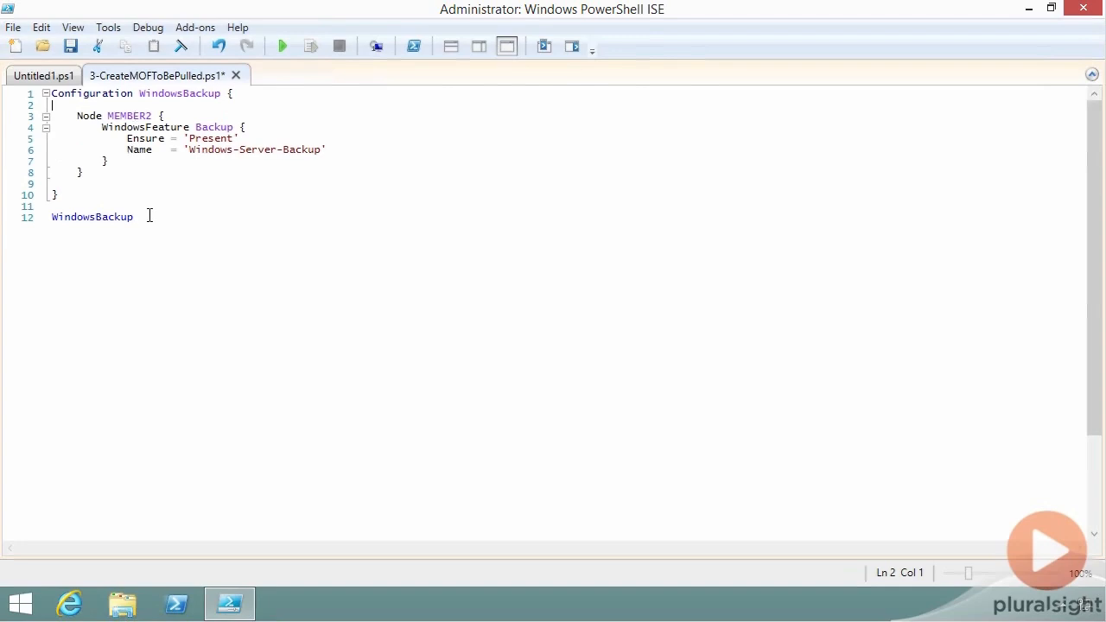
pyautogui.doubleClick(92, 217)
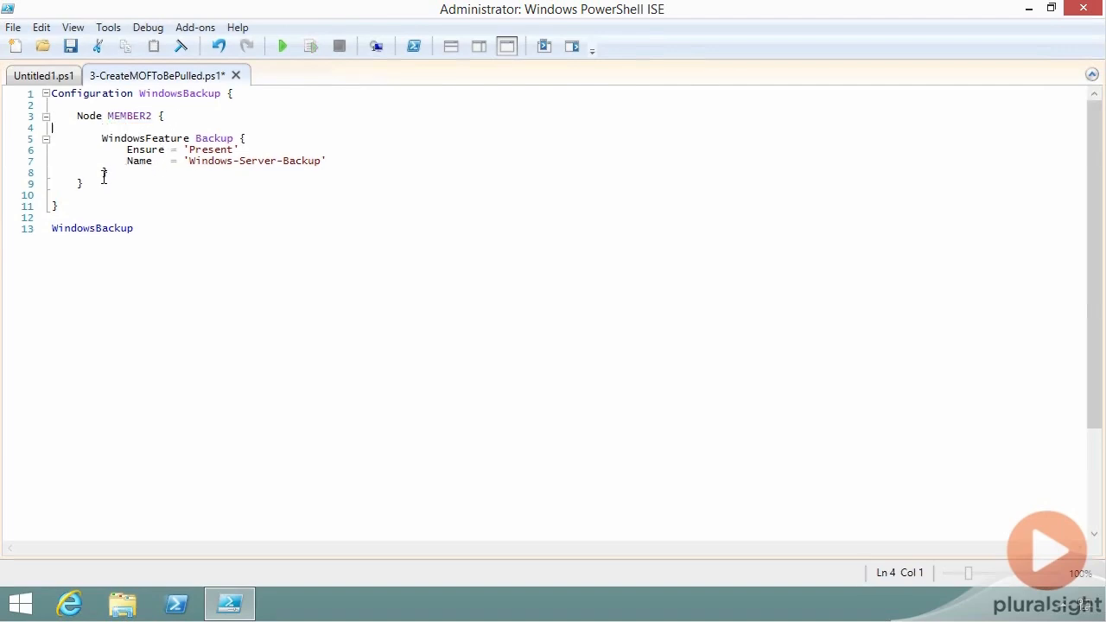
pyautogui.press('Enter')
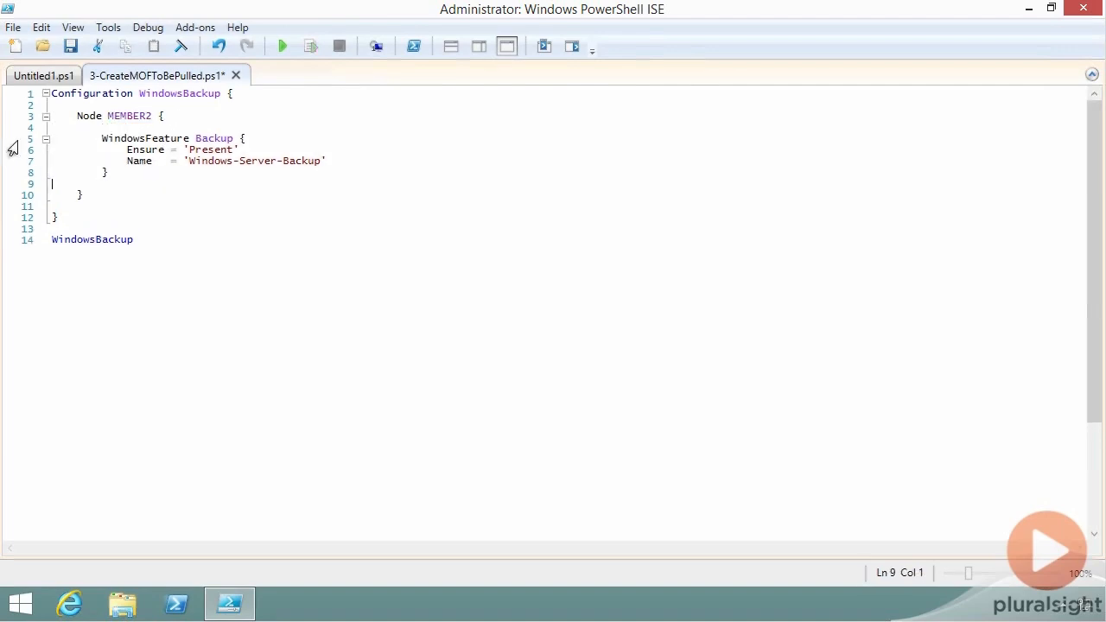
pyautogui.moveTo(102, 139); pyautogui.dragTo(107, 172)
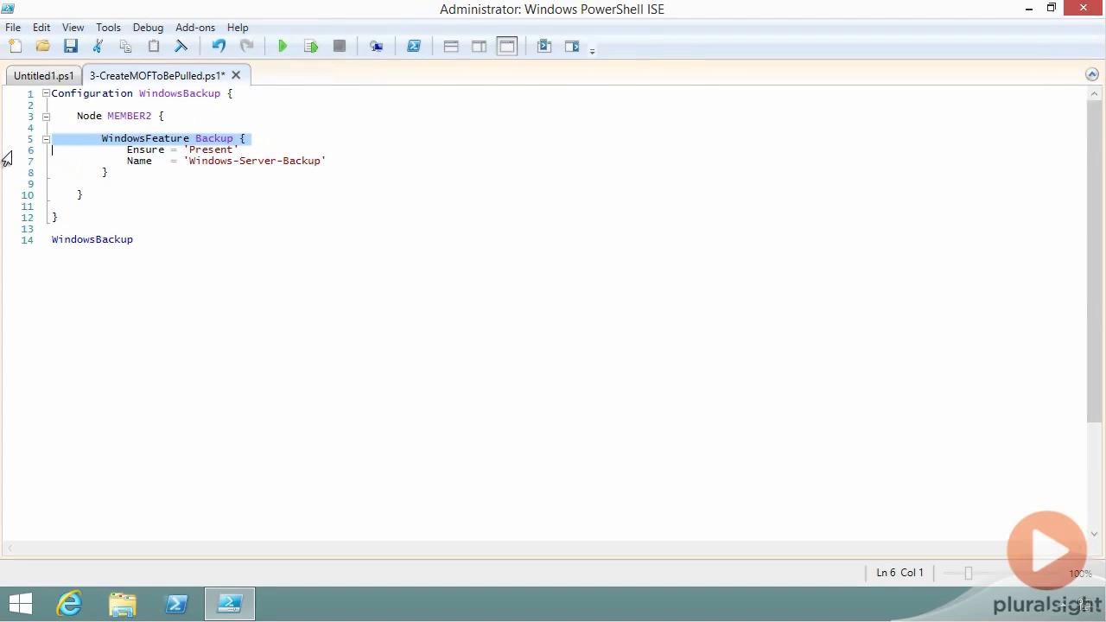
pyautogui.doubleClick(145, 138)
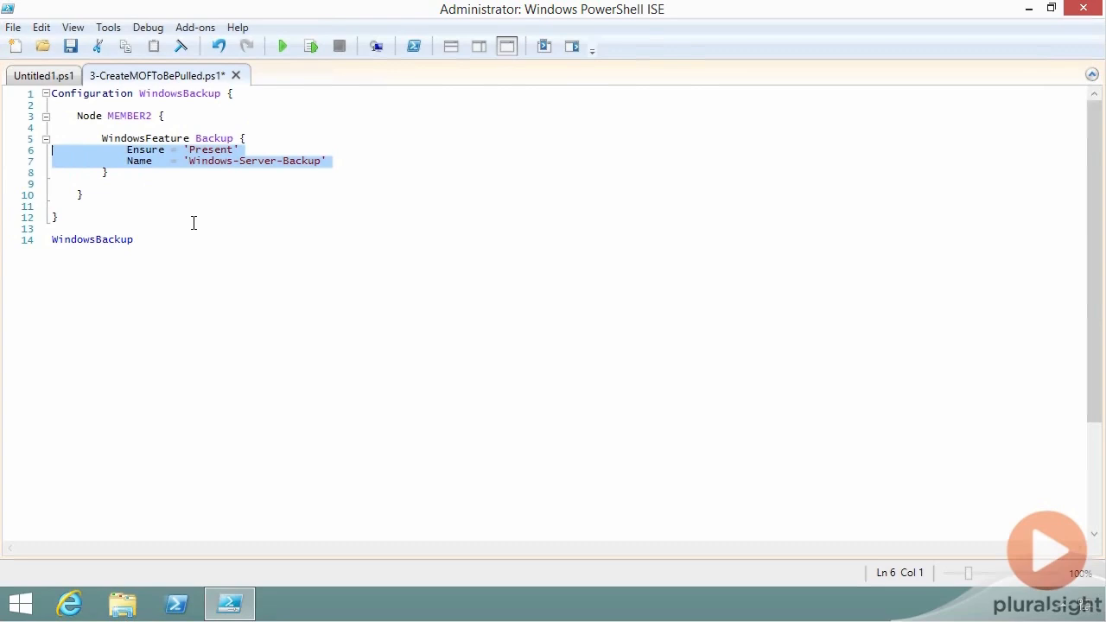
pyautogui.press('ctrl+s')
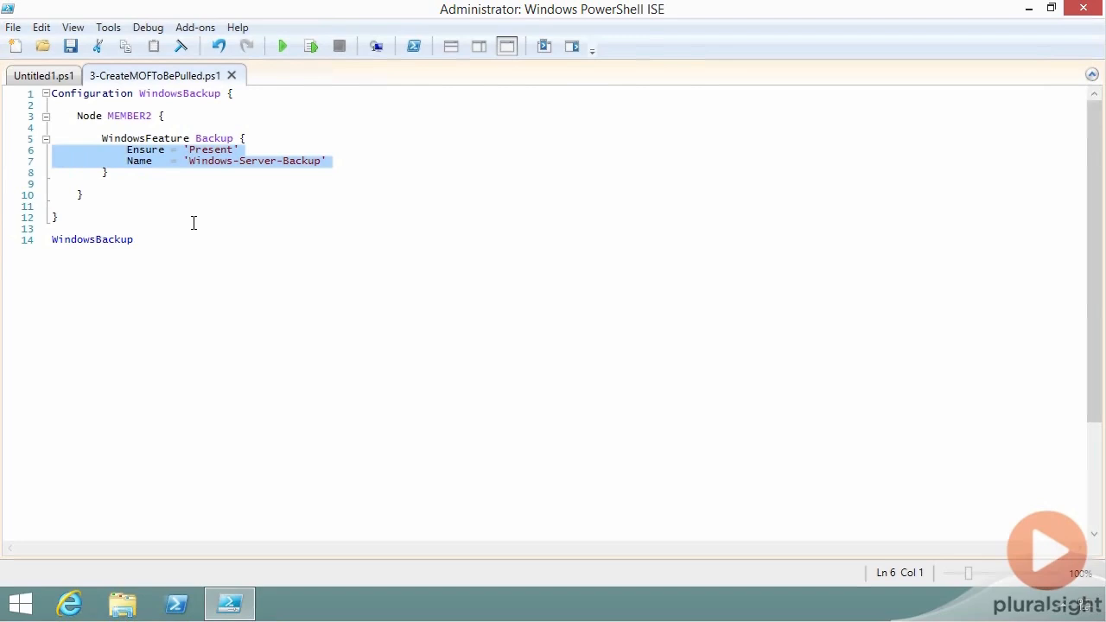
pyautogui.moveTo(175, 249)
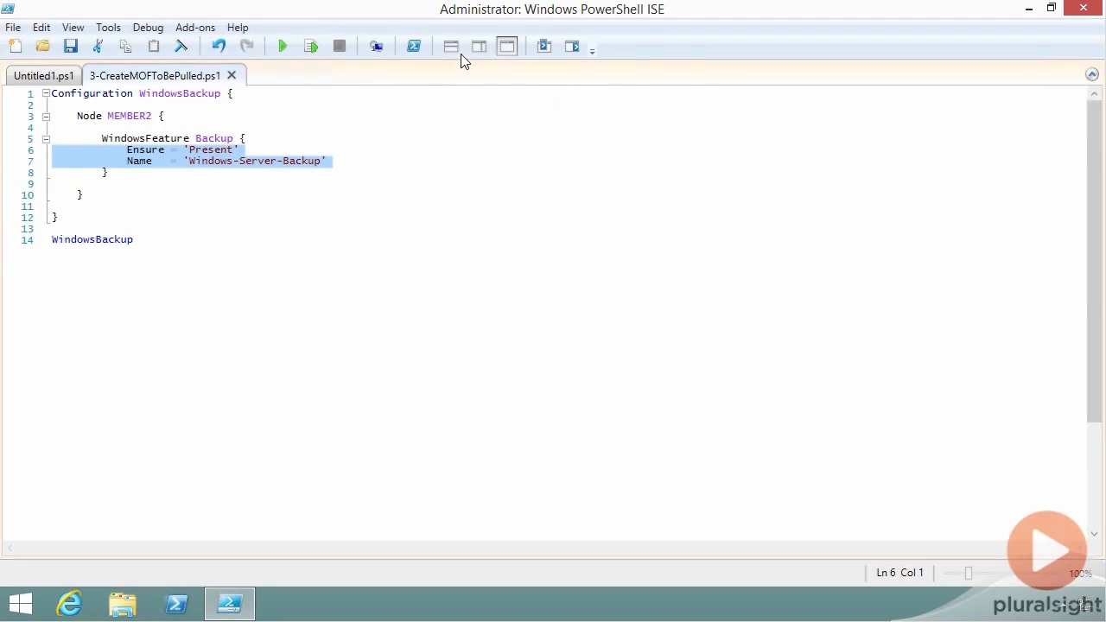
# Show the console below the script and move its prompt to C:\ with cd \.
pyautogui.click(450, 46)
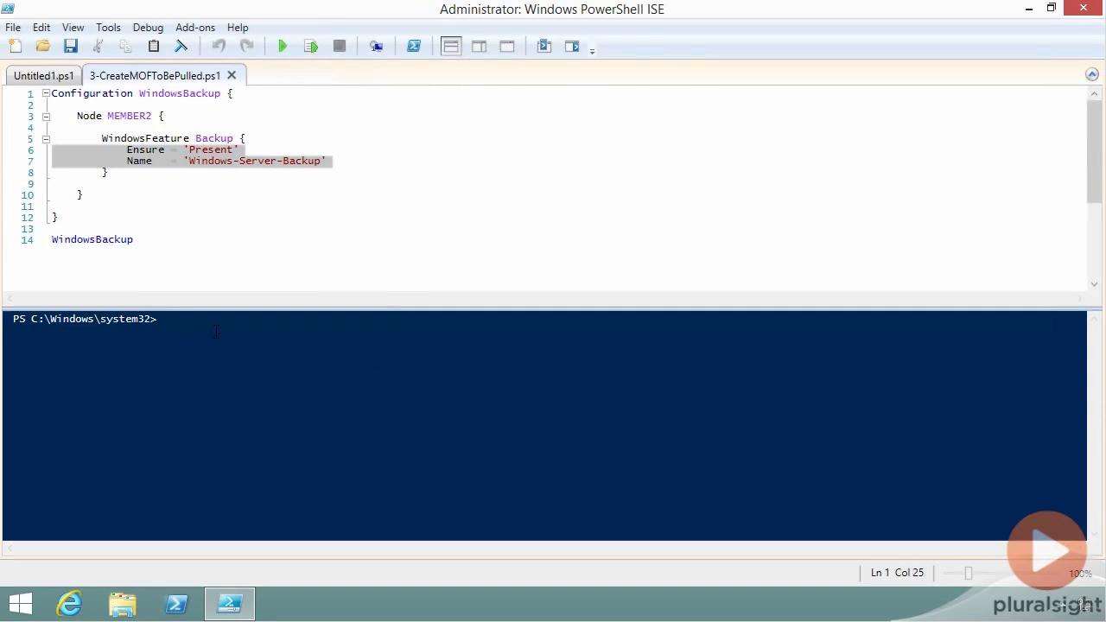
pyautogui.write('cd \\')
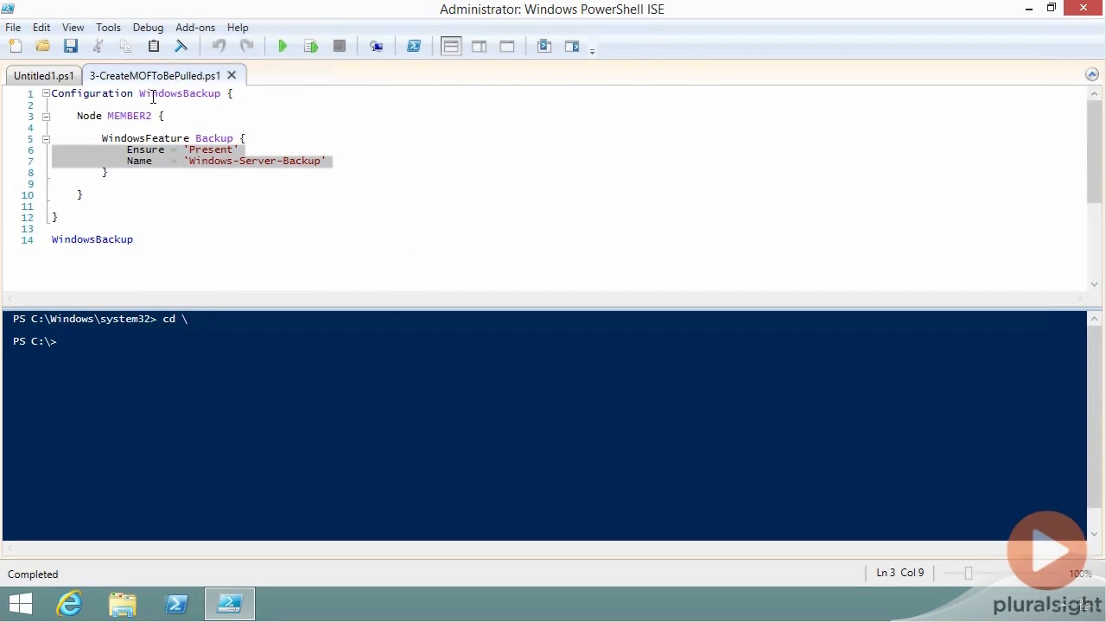
pyautogui.doubleClick(180, 93)
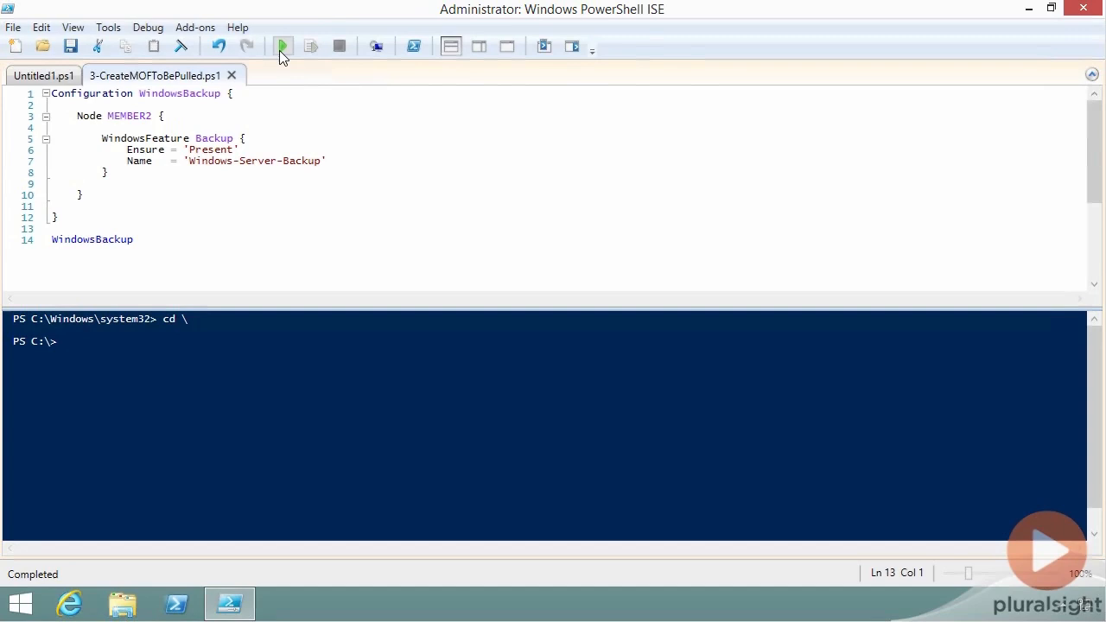
# Run the script, list .\WindowsBackup to find MEMBER2.mof, and open it in Notepad.
pyautogui.click(283, 45)
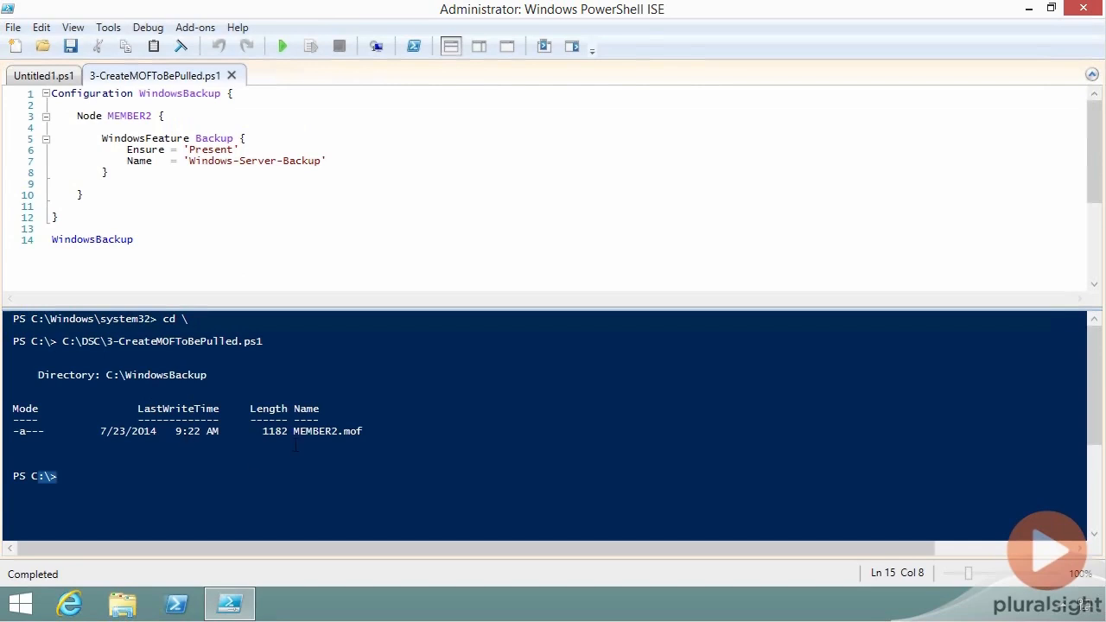
pyautogui.write('cd w')
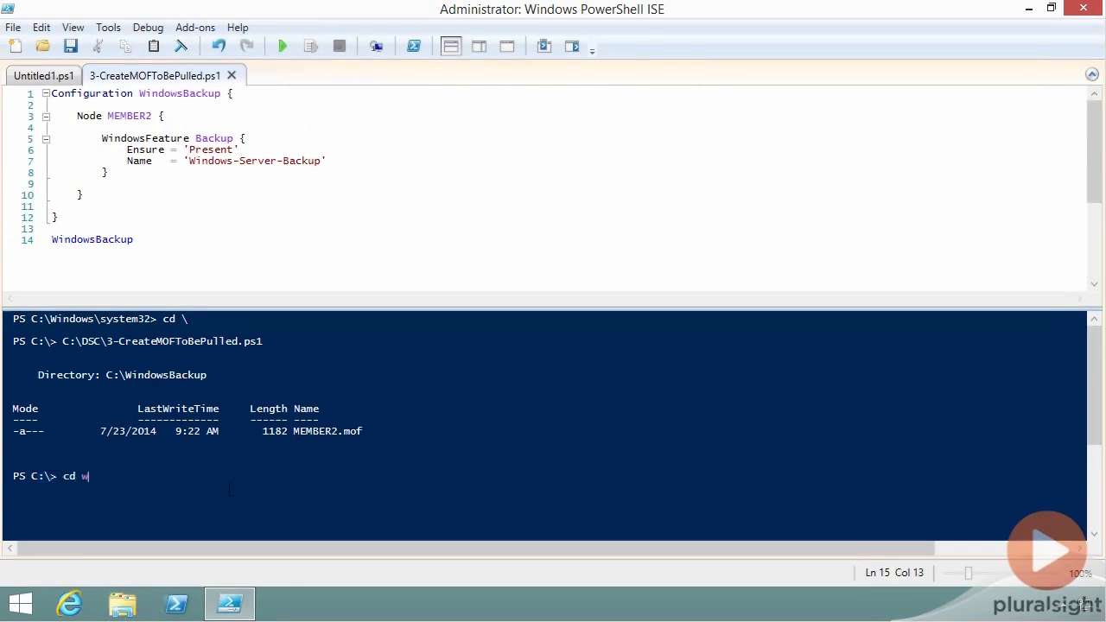
pyautogui.write('.\\WindowsBackup')
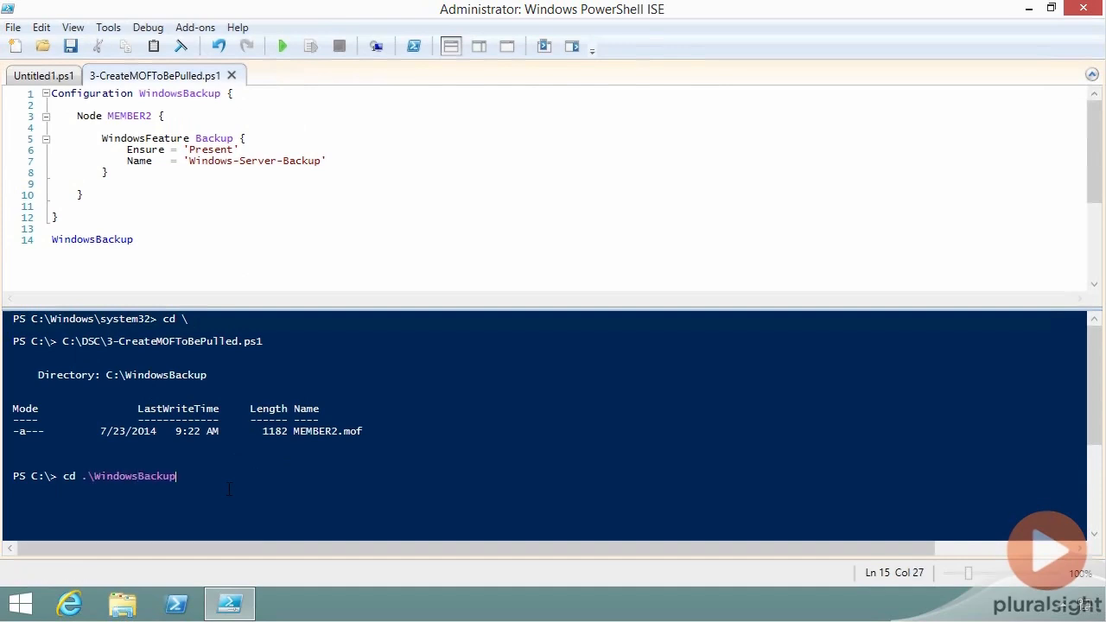
pyautogui.write('ls')
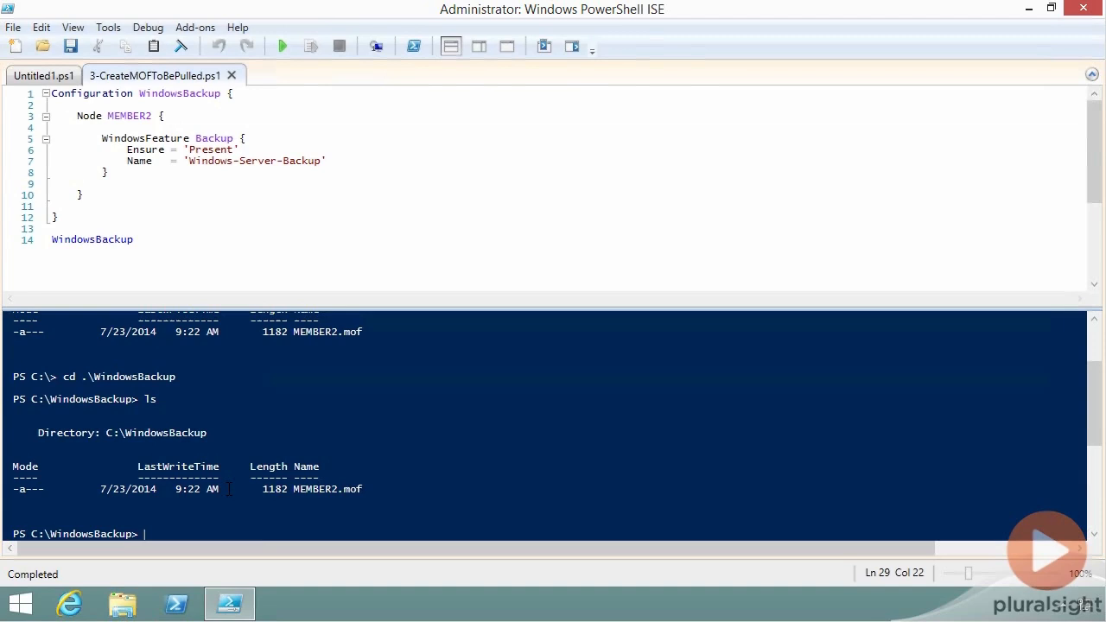
pyautogui.write('noepa')
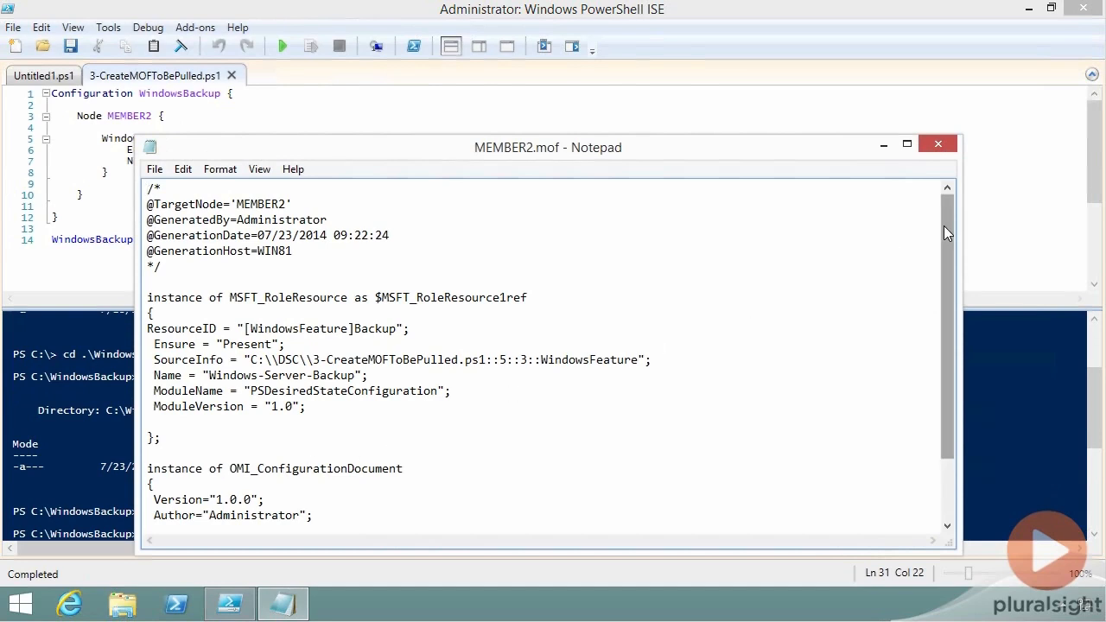
# Scroll through MEMBER2.mof to the WindowsFeature Backup ResourceID, then close Notepad.
pyautogui.scroll(-3)
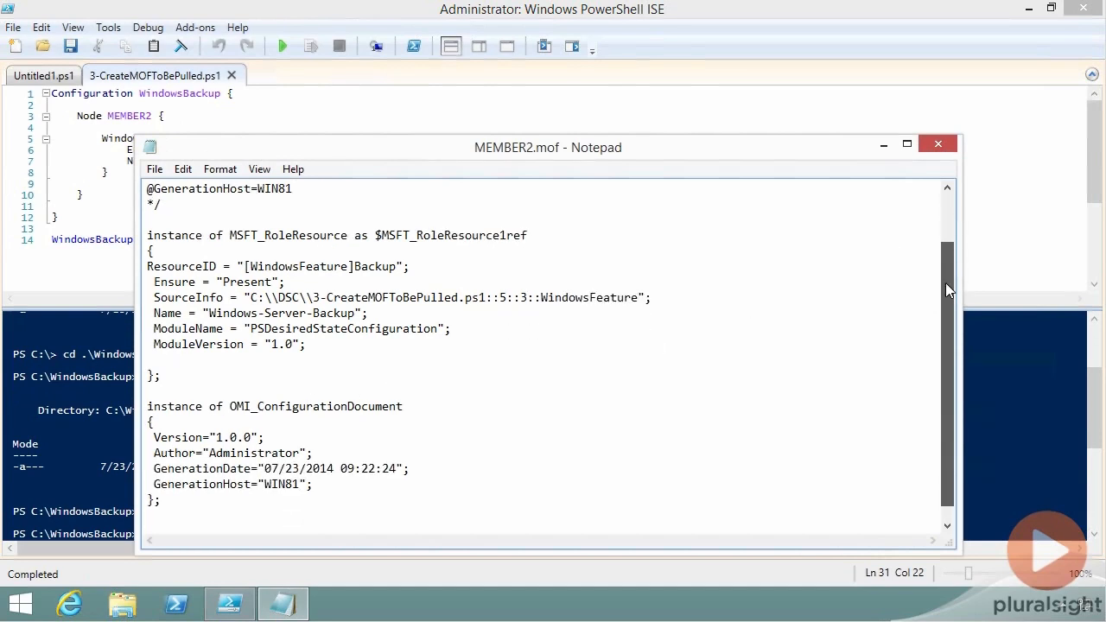
pyautogui.scroll(-3)
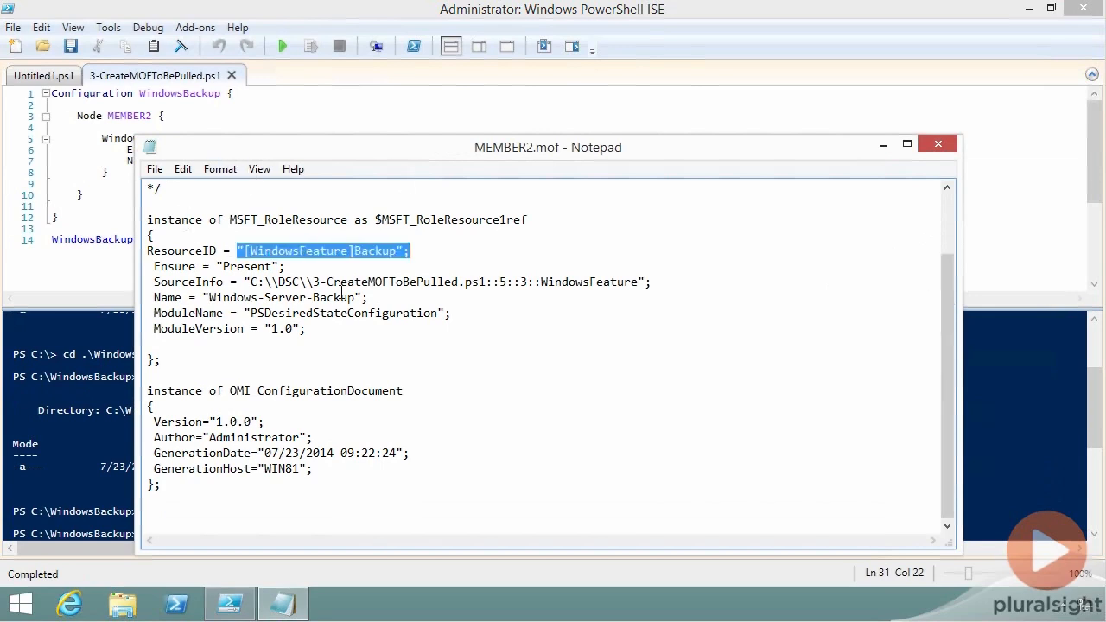
pyautogui.moveTo(430, 272)
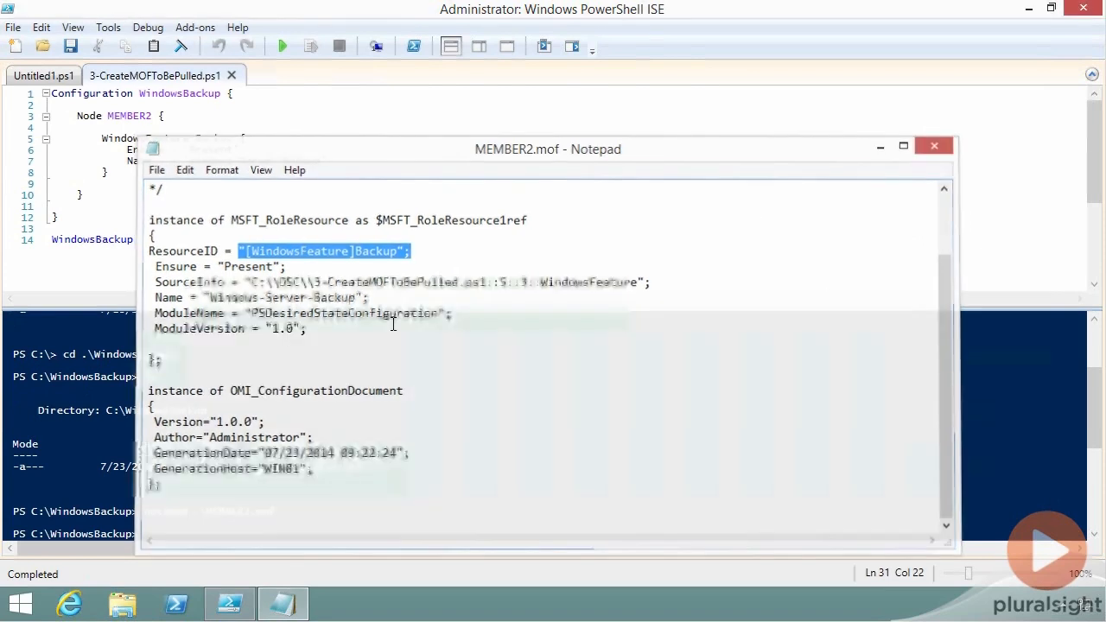
pyautogui.click(933, 145)
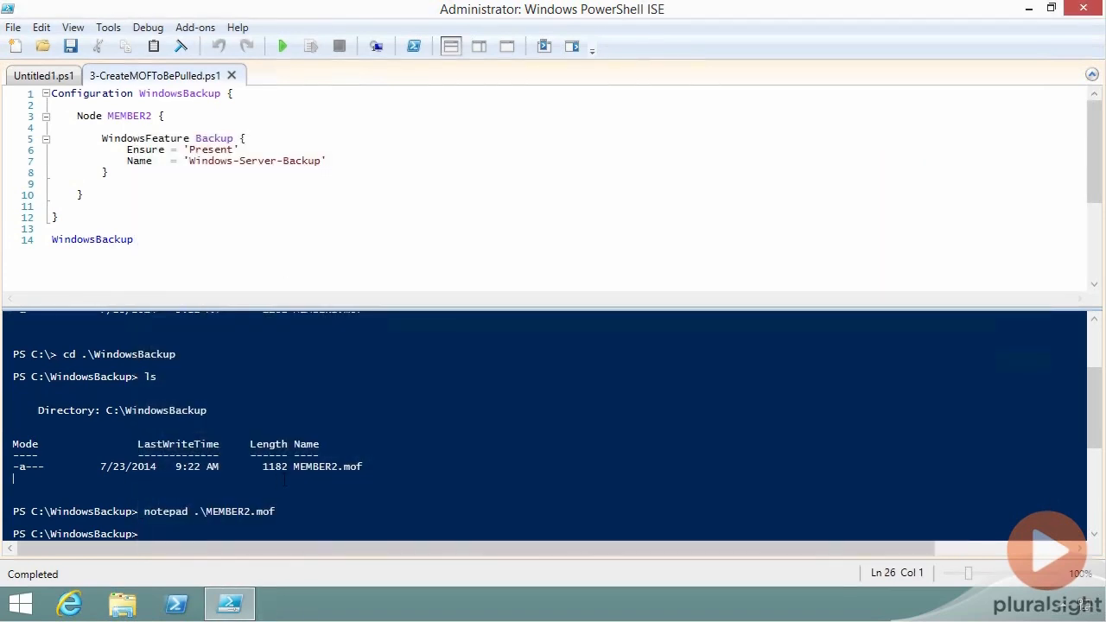
# Run Get-DscResource and highlight WindowsFeature in the resulting resource list.
pyautogui.write('get-d')
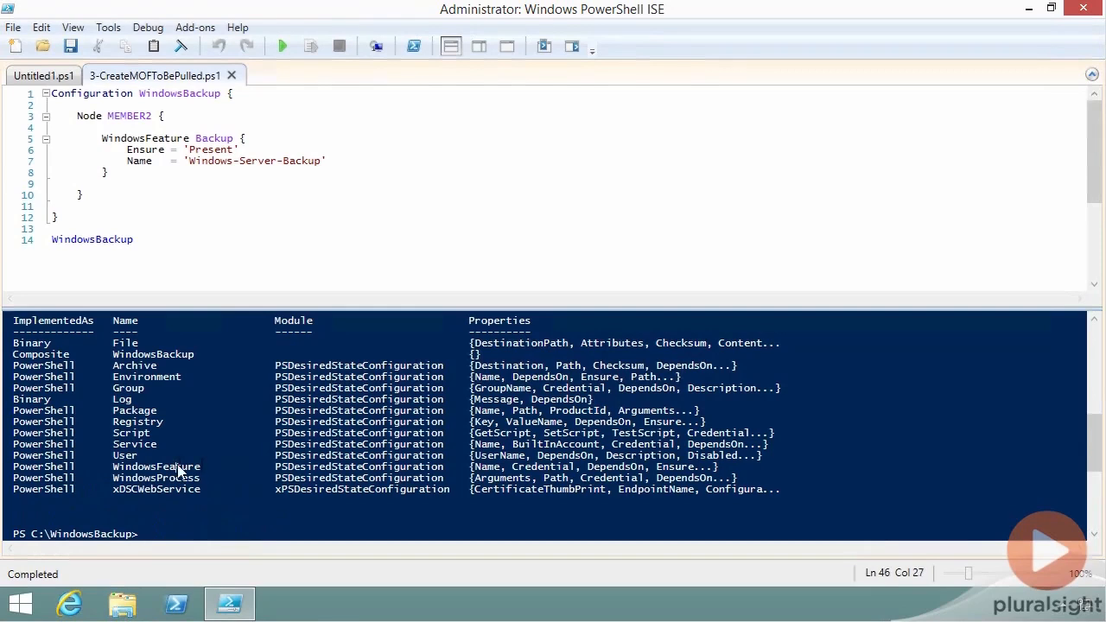
pyautogui.doubleClick(156, 466)
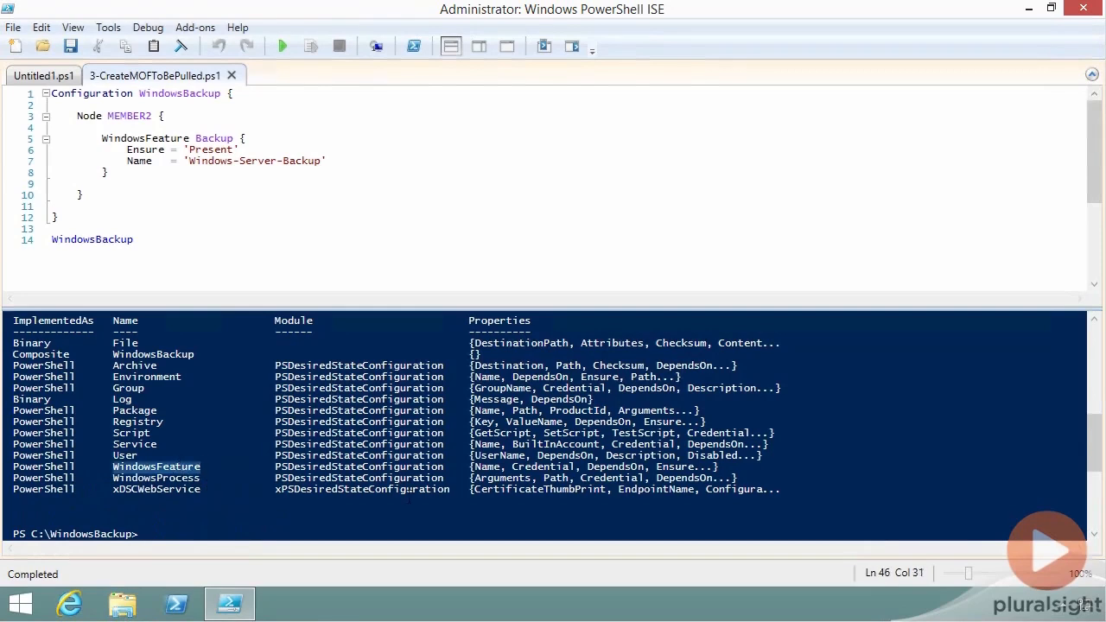